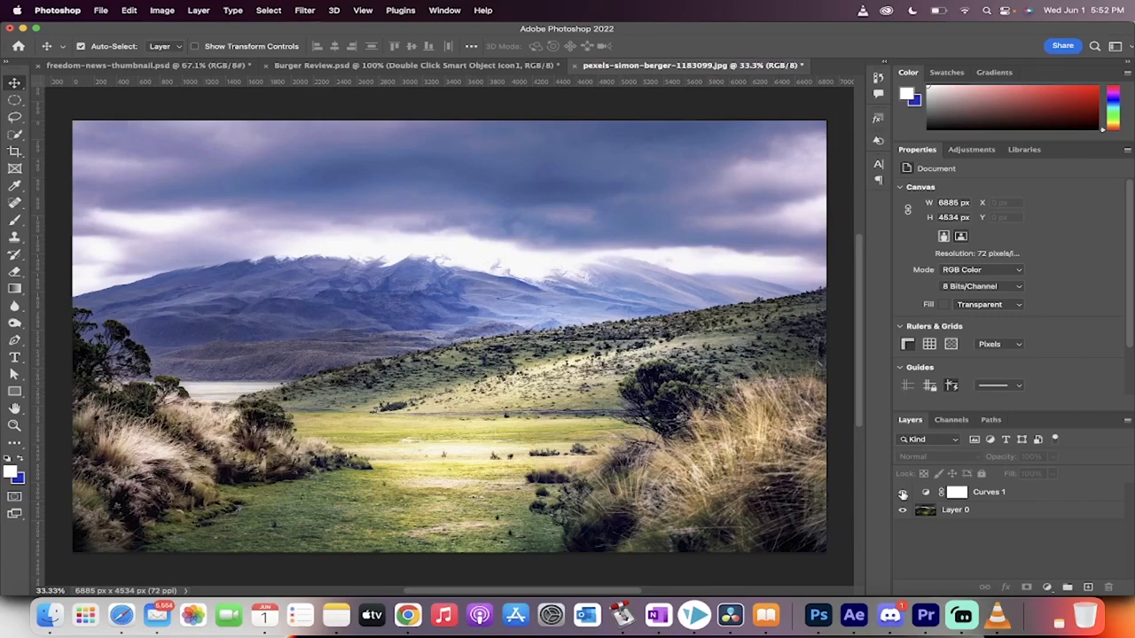
# - Compare the old Curves 1 layer against the original, then delete it so only the photo layer remains
pyautogui.click(902, 493)
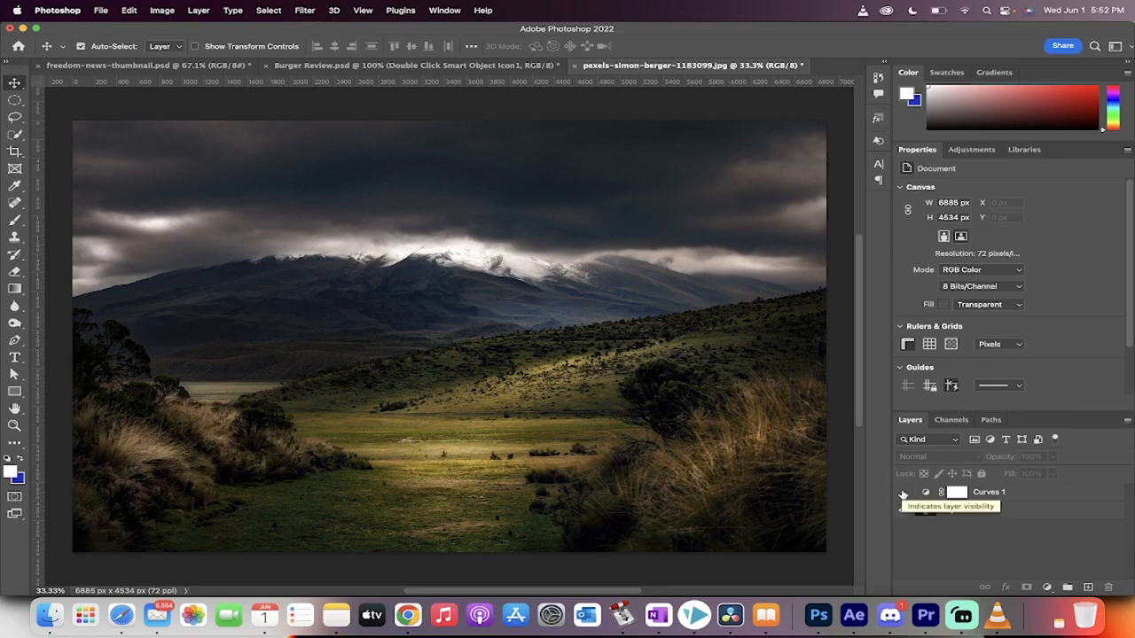
pyautogui.click(903, 493)
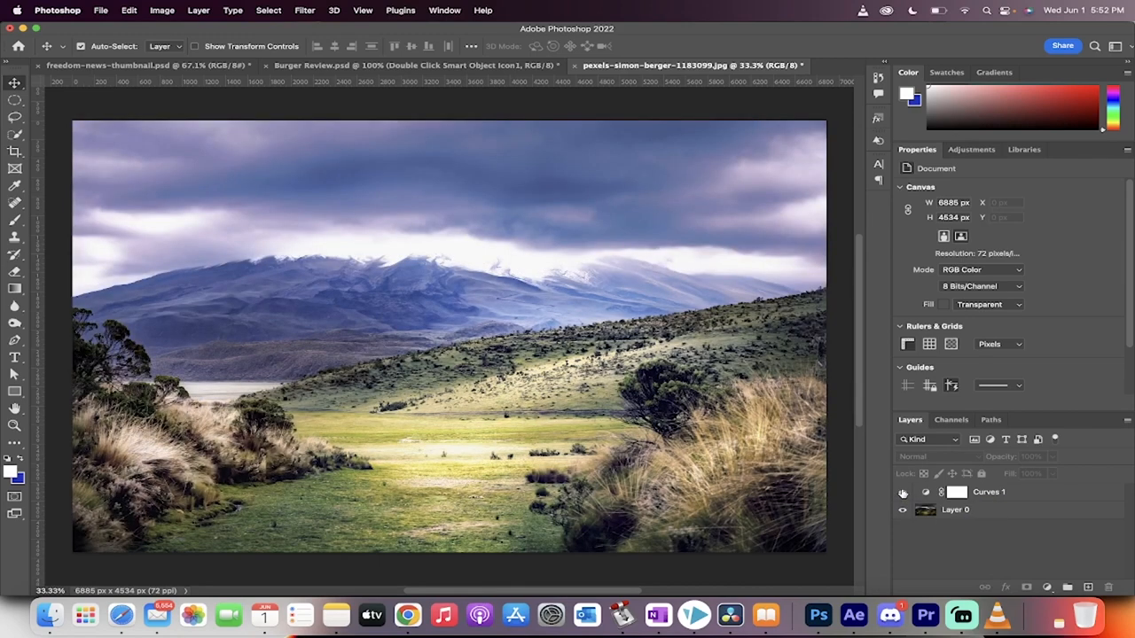
pyautogui.click(903, 493)
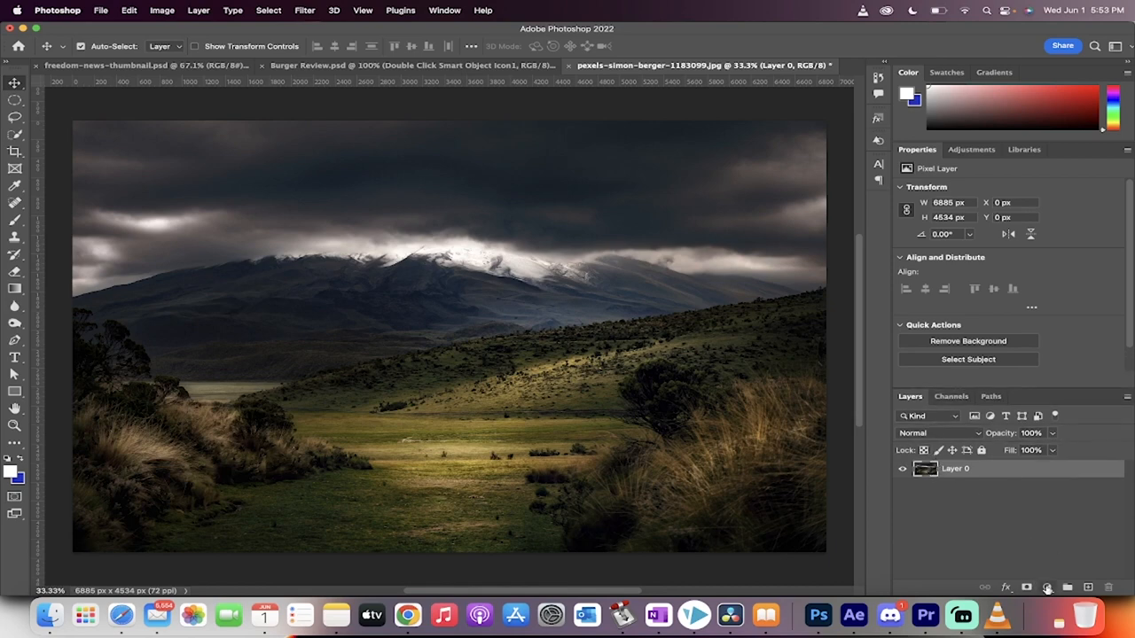
# - Add a new Curves adjustment layer above the landscape photo from the Layers panel
pyautogui.click(1046, 589)
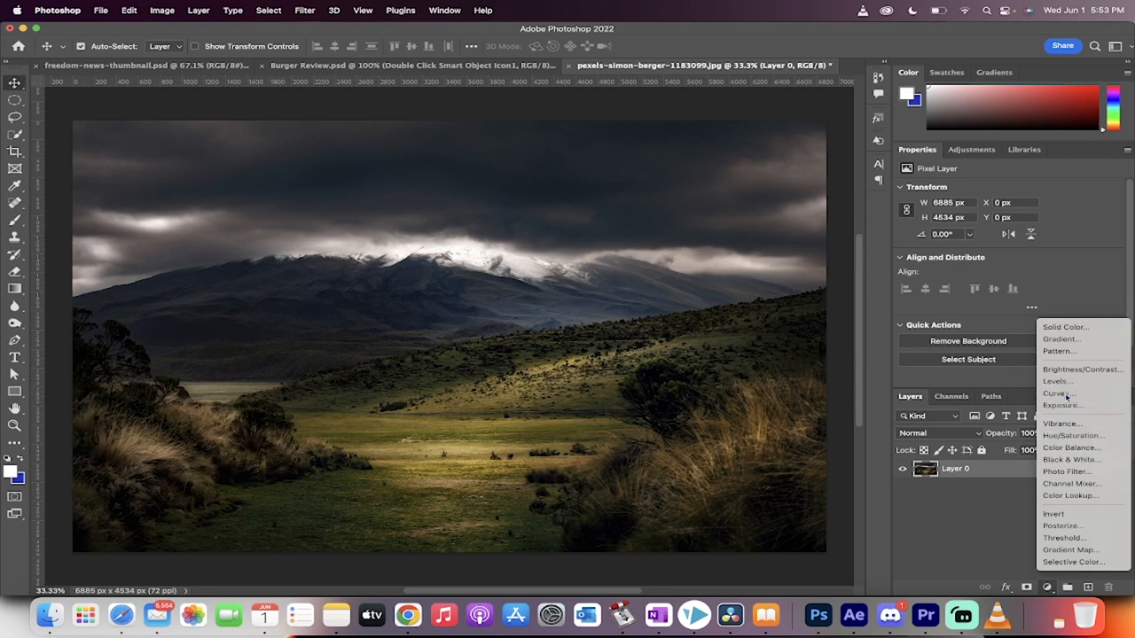
pyautogui.click(1055, 394)
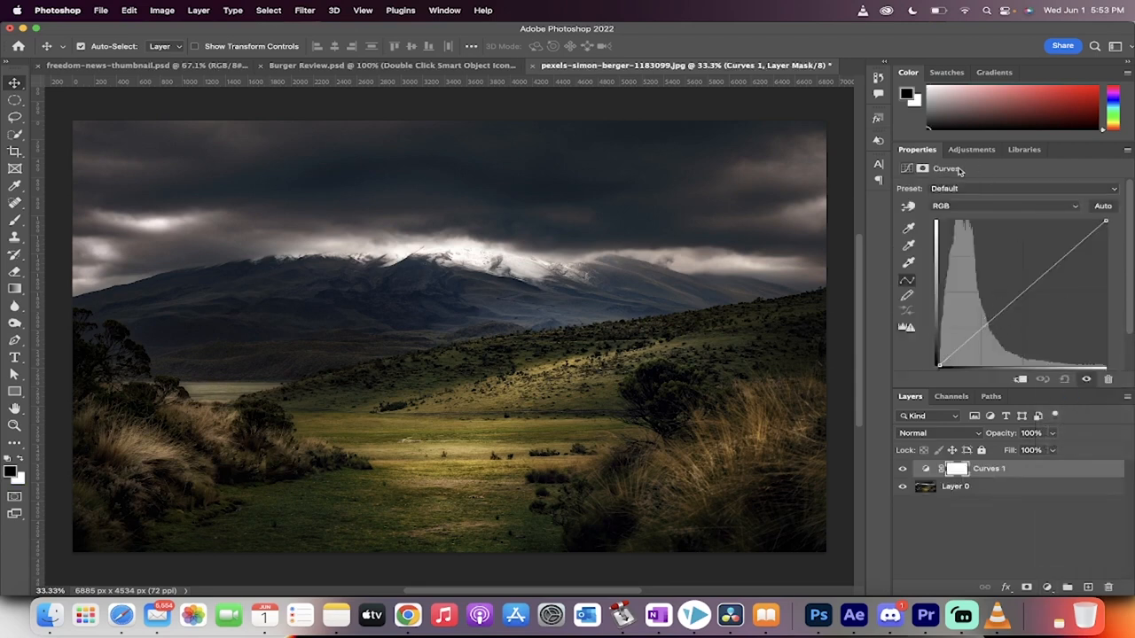
pyautogui.moveTo(942, 376)
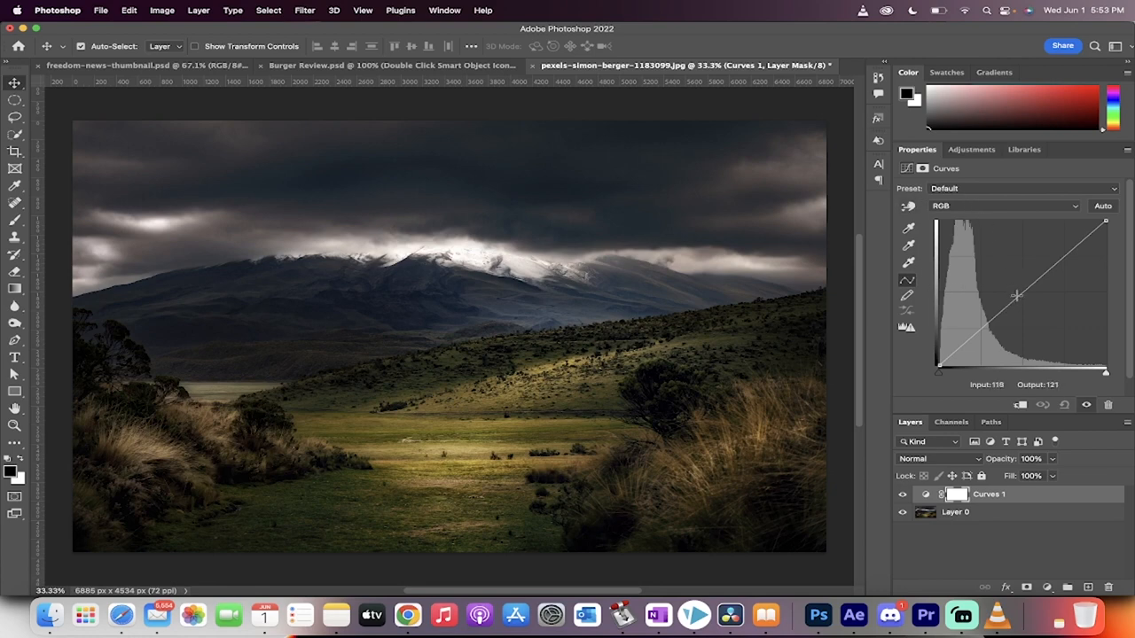
# - Add a midtone point on the RGB curve and drag it upward to brighten the dark landscape
pyautogui.moveTo(1018, 294); pyautogui.dragTo(1018, 293)
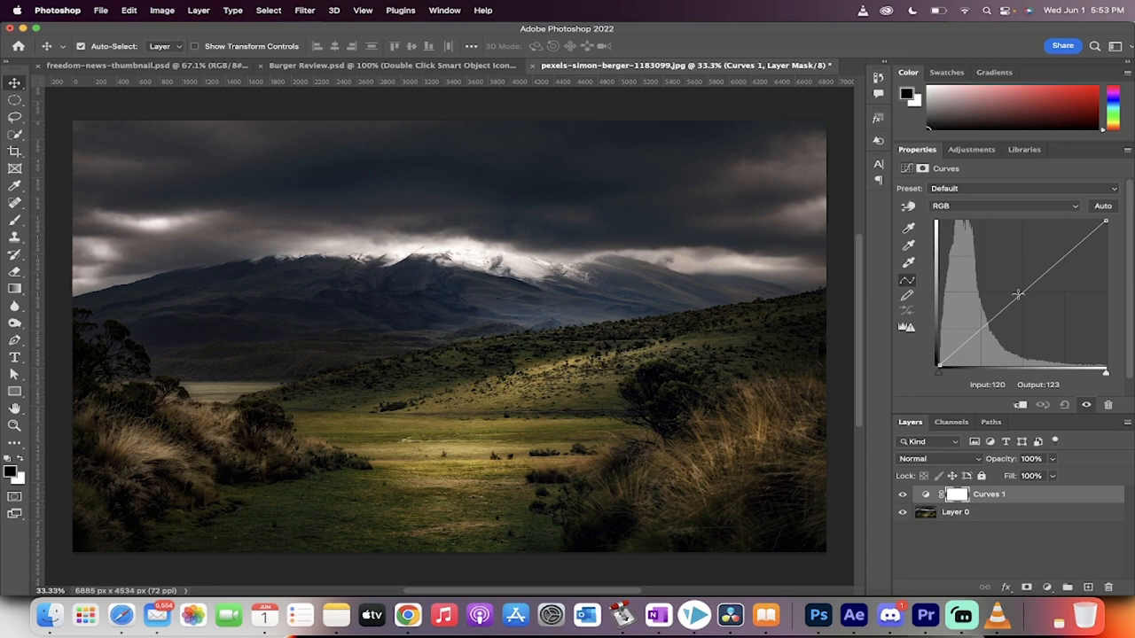
pyautogui.moveTo(1018, 294); pyautogui.dragTo(1018, 296)
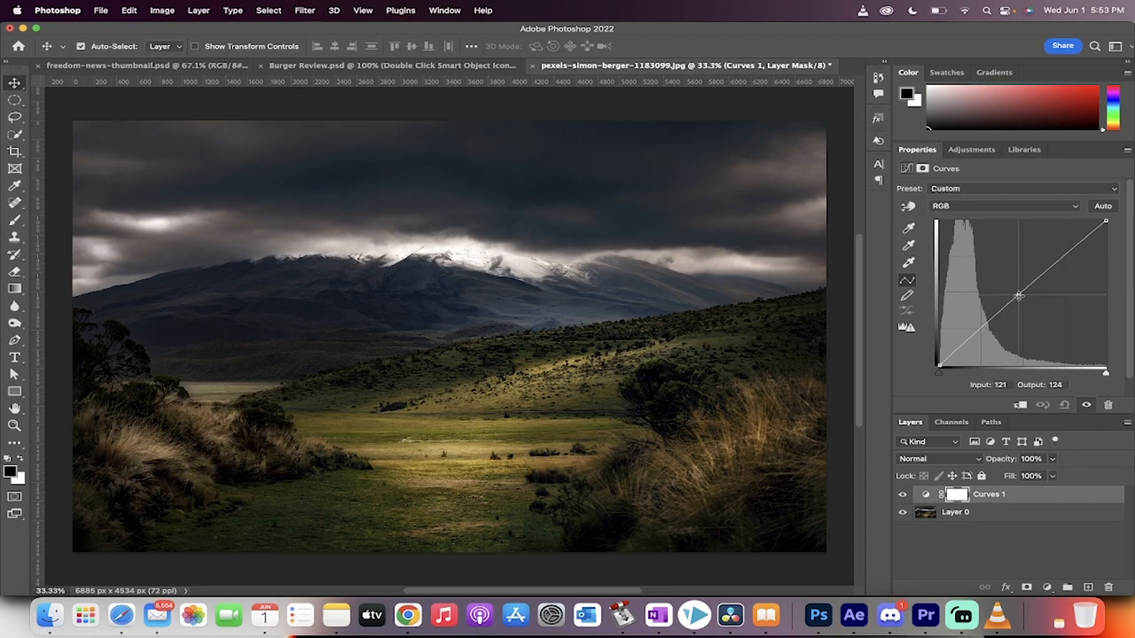
pyautogui.moveTo(1018, 294)
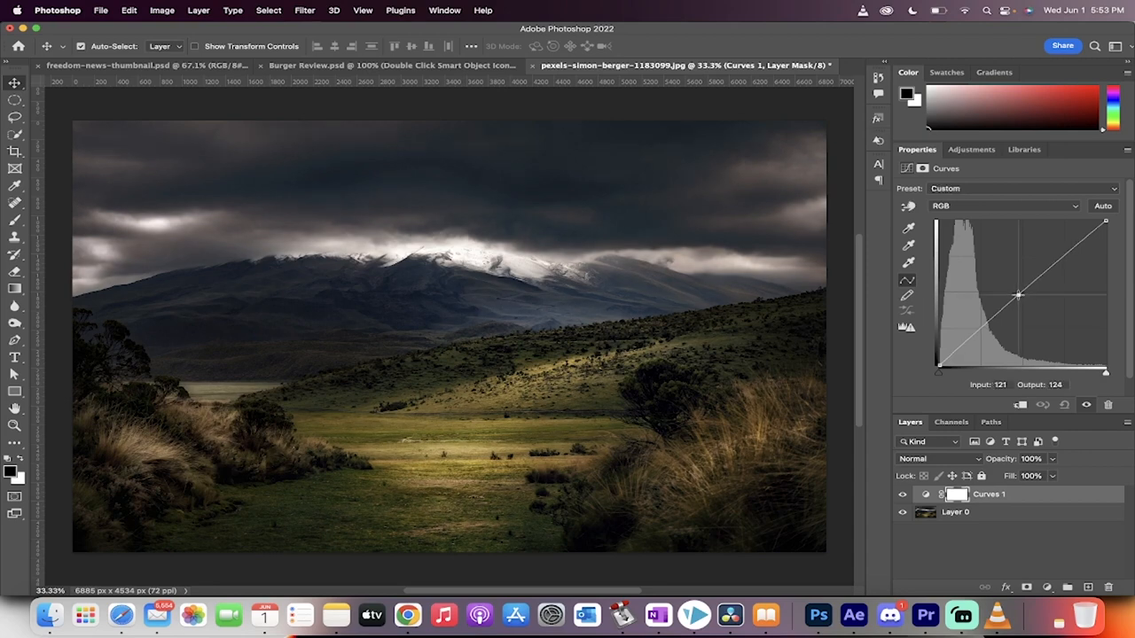
pyautogui.moveTo(1018, 294); pyautogui.dragTo(1003, 276)
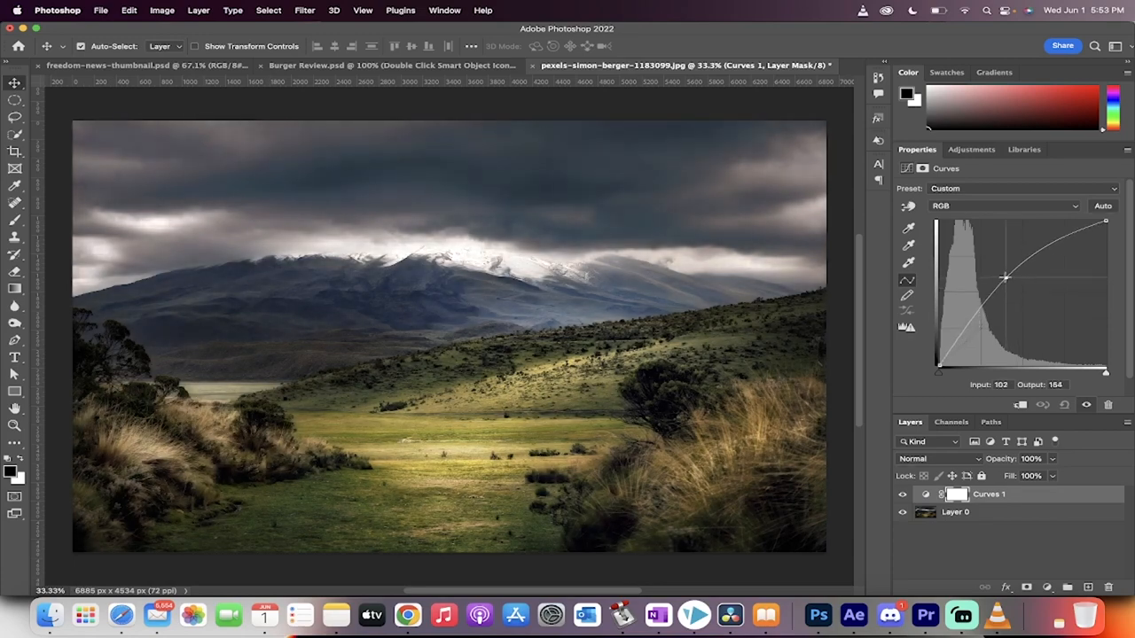
pyautogui.moveTo(1004, 277); pyautogui.dragTo(979, 270)
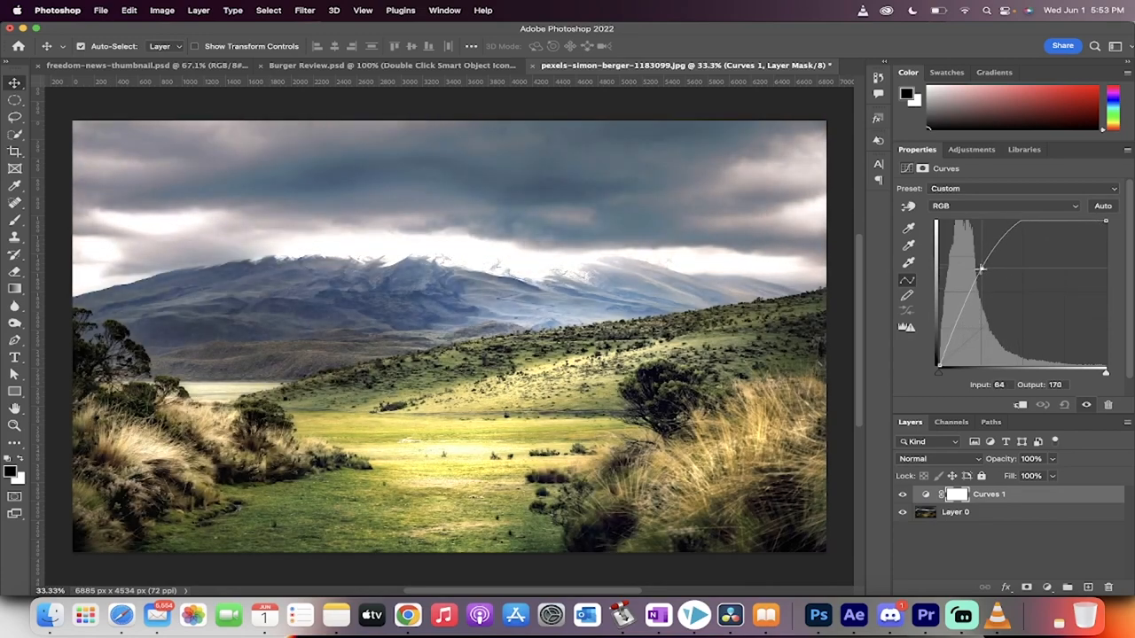
pyautogui.moveTo(979, 270); pyautogui.dragTo(978, 264)
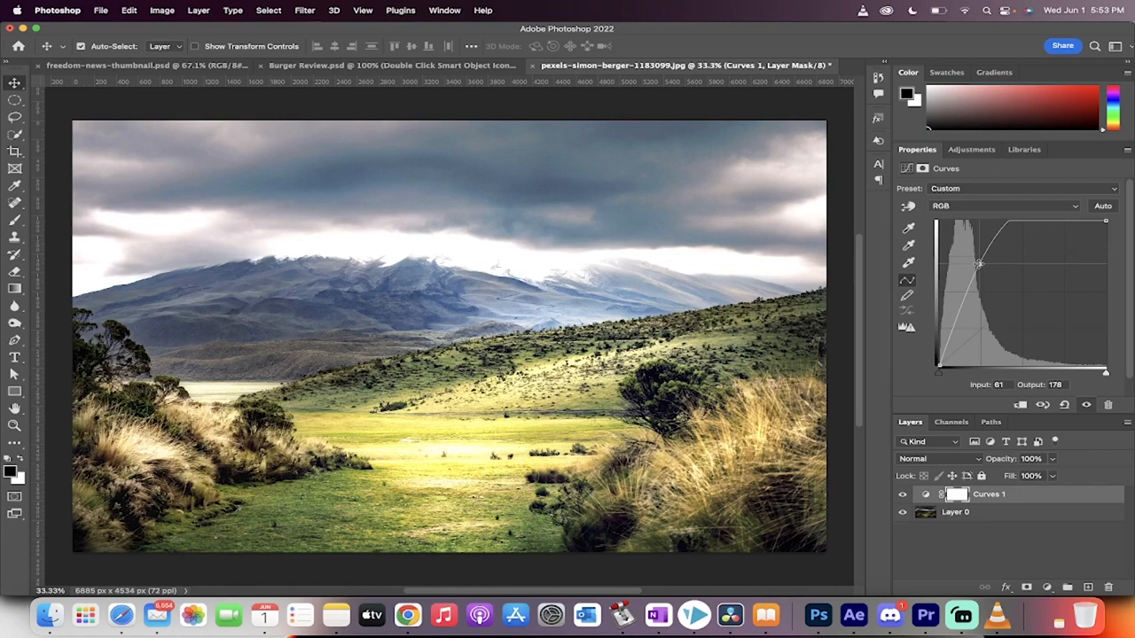
# - Compare against the original, then lift the curve's highlights further for extra brightness
pyautogui.click(903, 493)
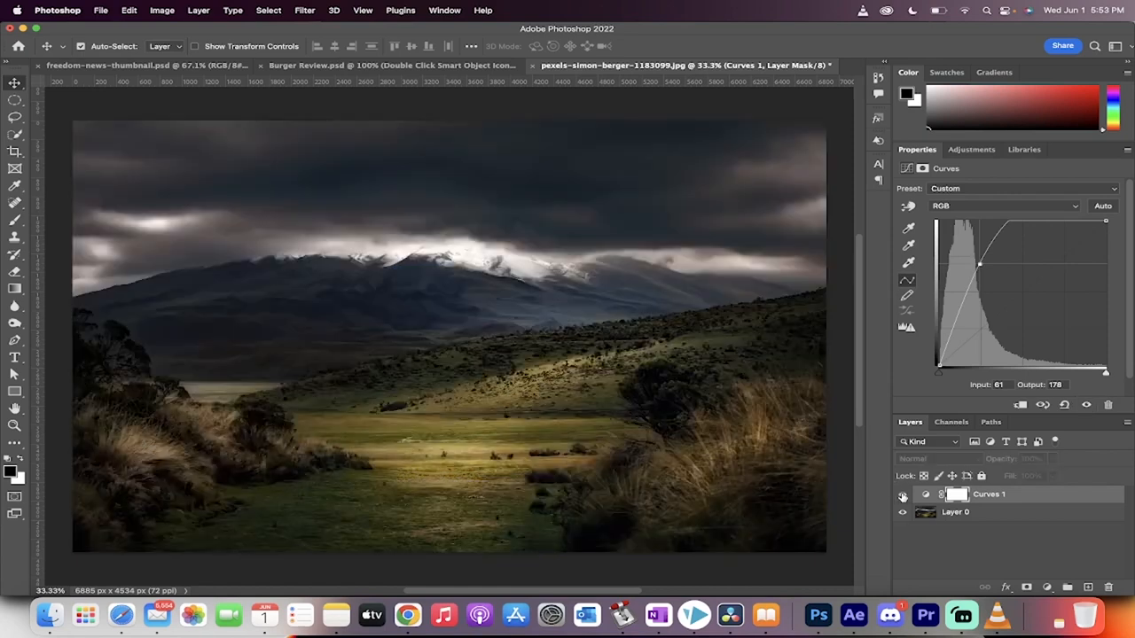
pyautogui.click(901, 493)
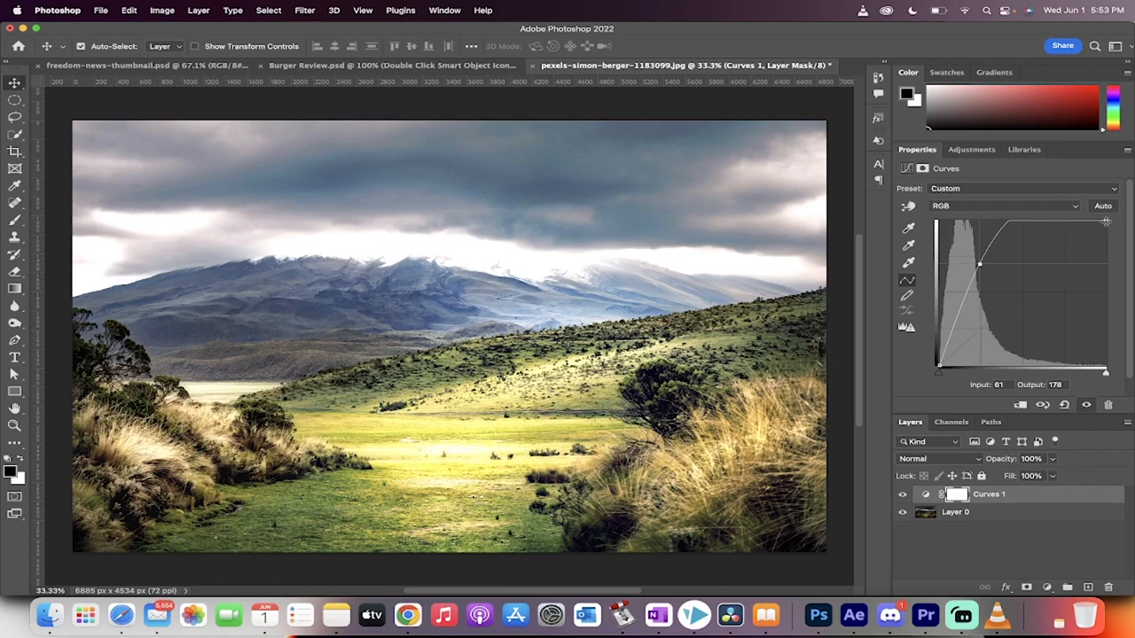
pyautogui.moveTo(978, 264); pyautogui.dragTo(1007, 222)
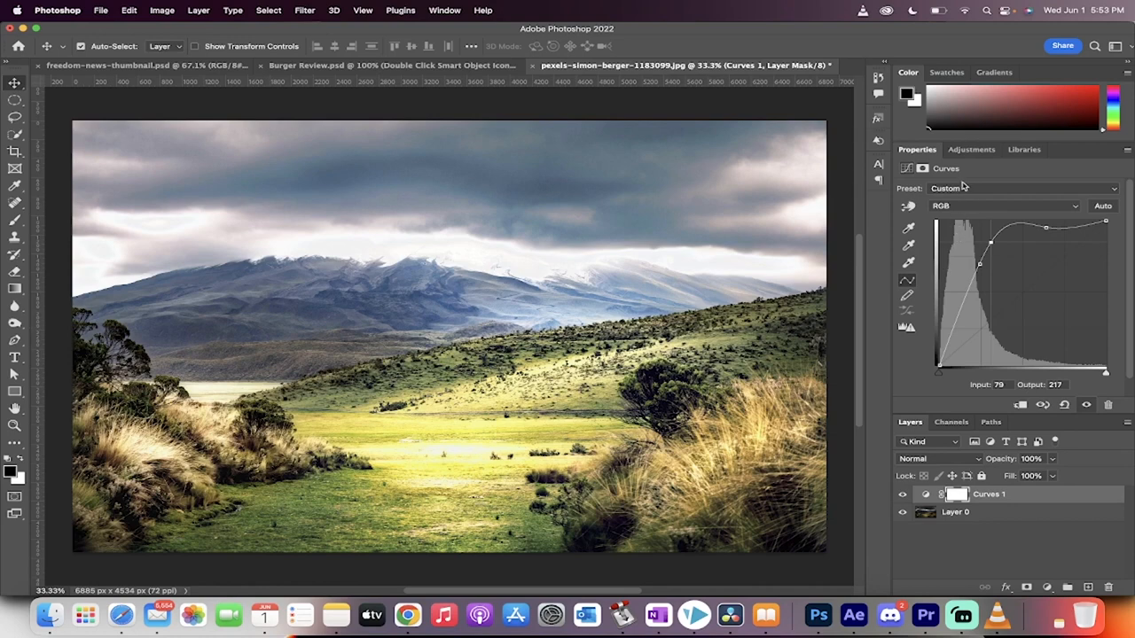
# - Switch the curve to the Blue channel and raise it so the landscape takes a cooler bluish cast
pyautogui.click(1002, 206)
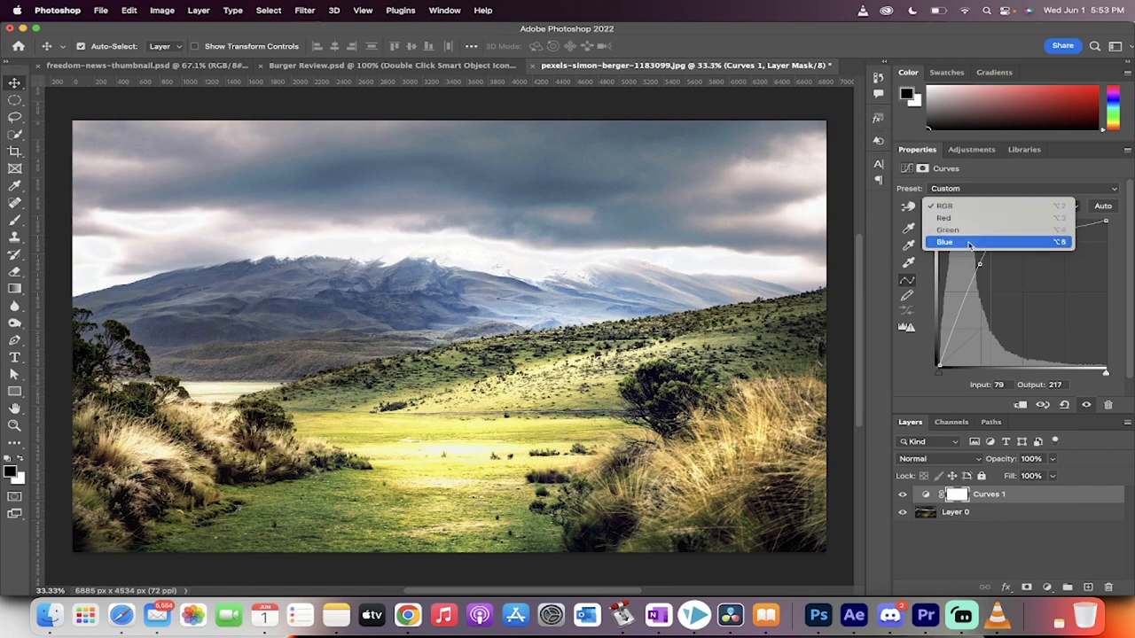
pyautogui.click(943, 241)
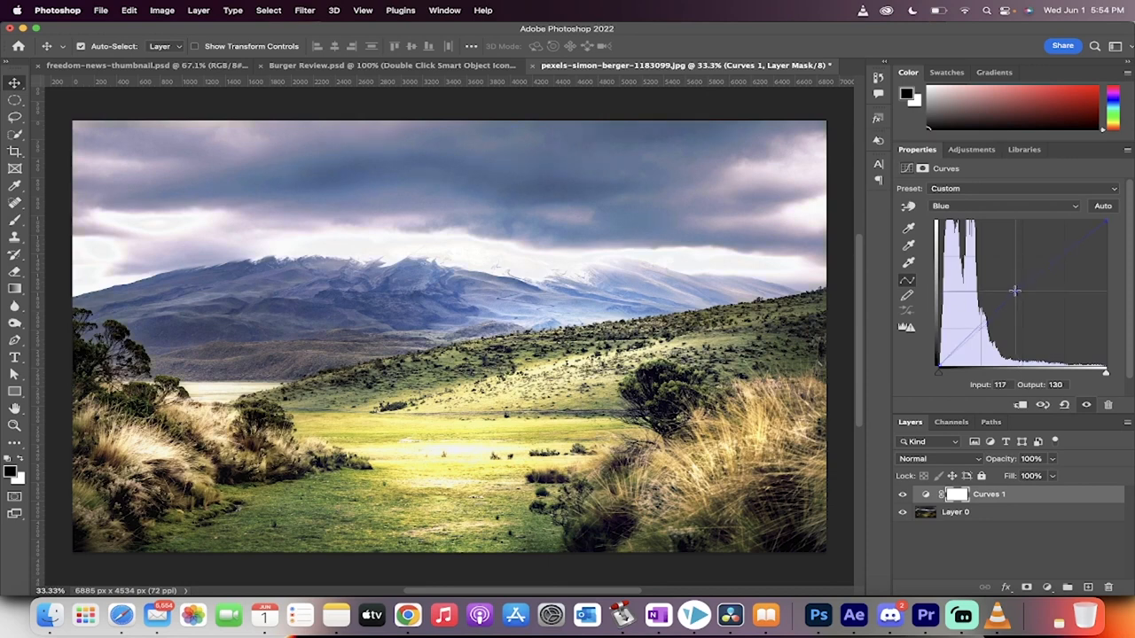
pyautogui.moveTo(1018, 291); pyautogui.dragTo(1014, 289)
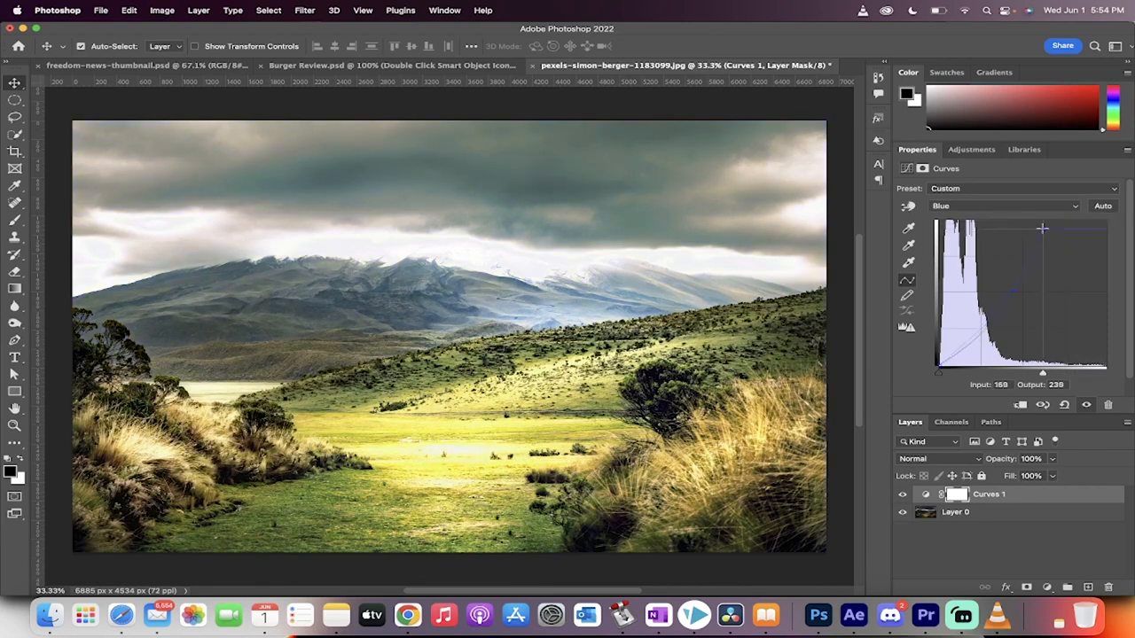
pyautogui.moveTo(1043, 229); pyautogui.dragTo(1096, 229)
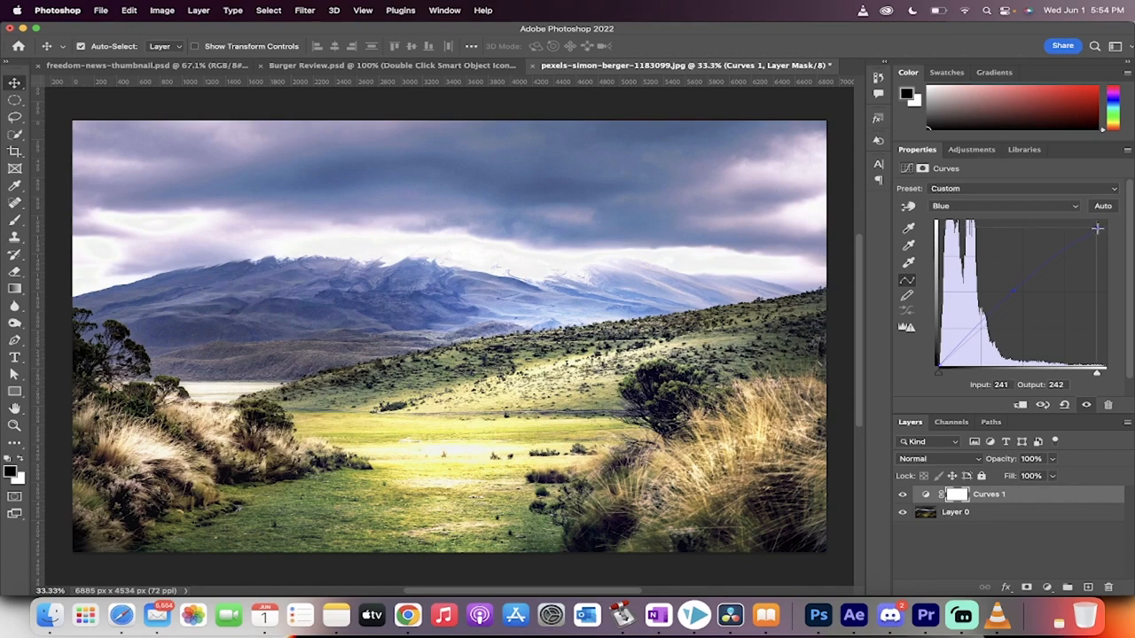
pyautogui.moveTo(1096, 229); pyautogui.dragTo(1090, 227)
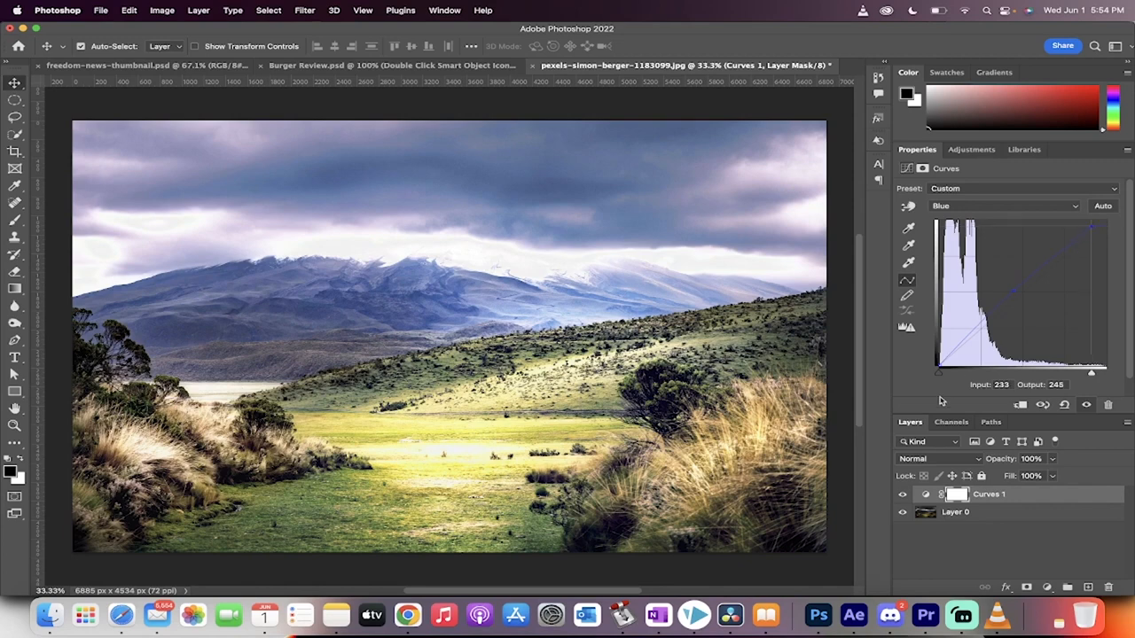
pyautogui.click(903, 493)
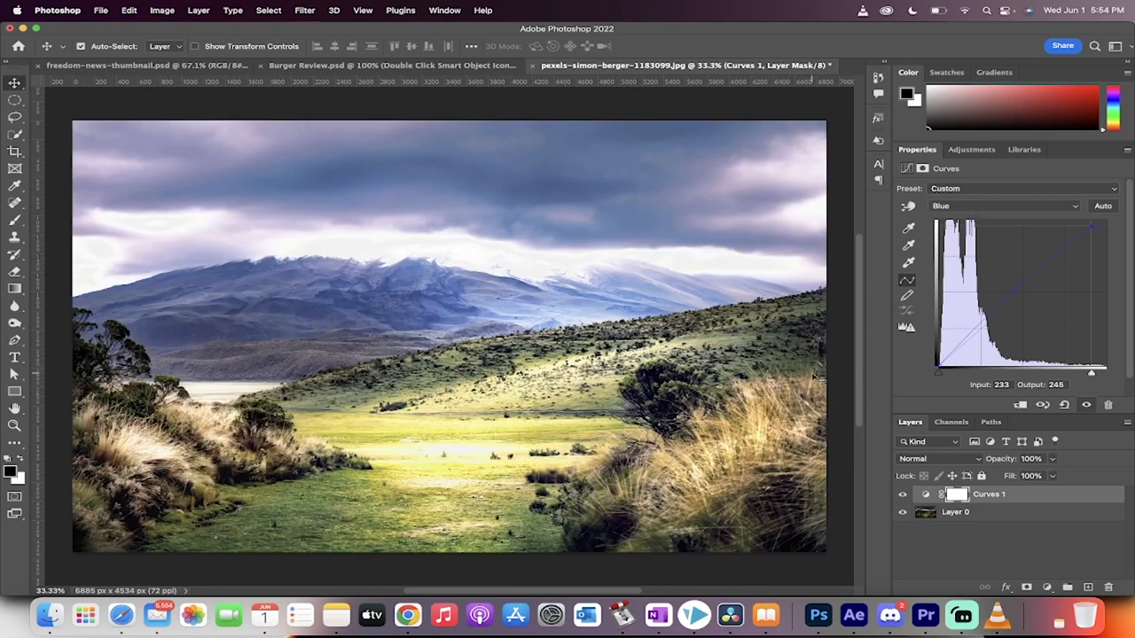
pyautogui.moveTo(890, 613)
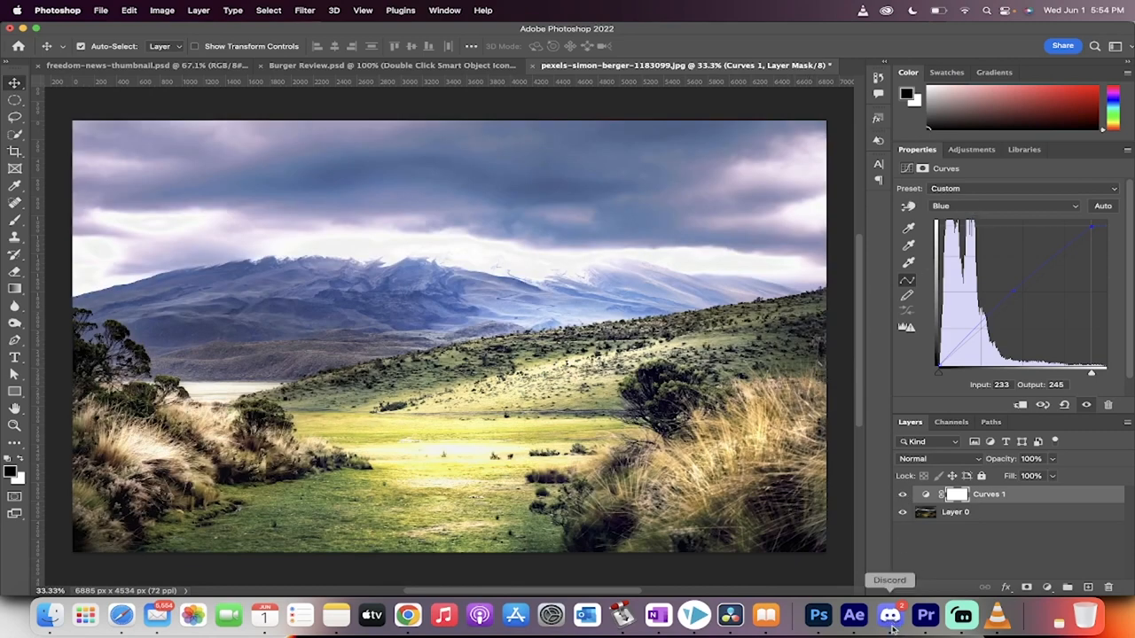